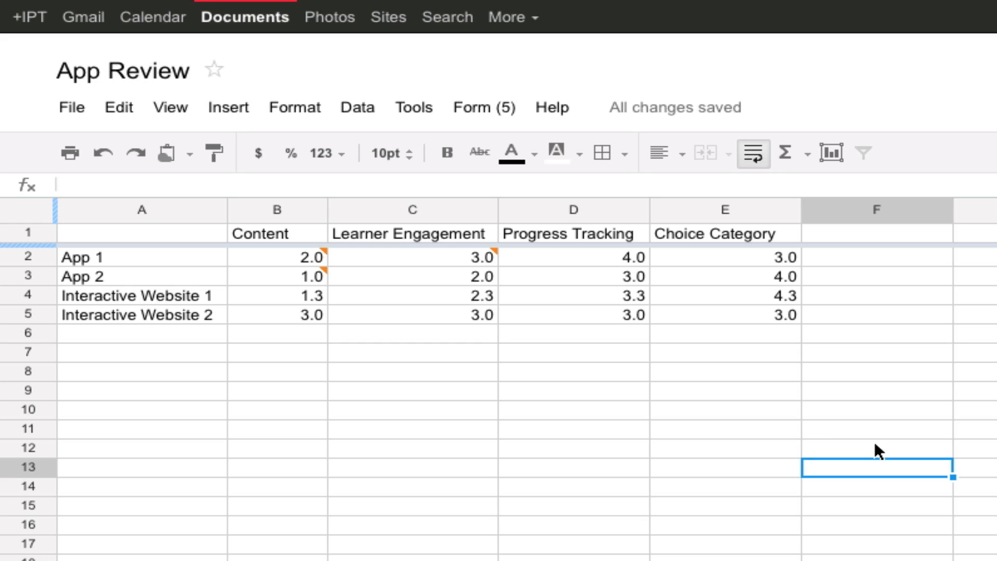
pyautogui.moveTo(734, 313)
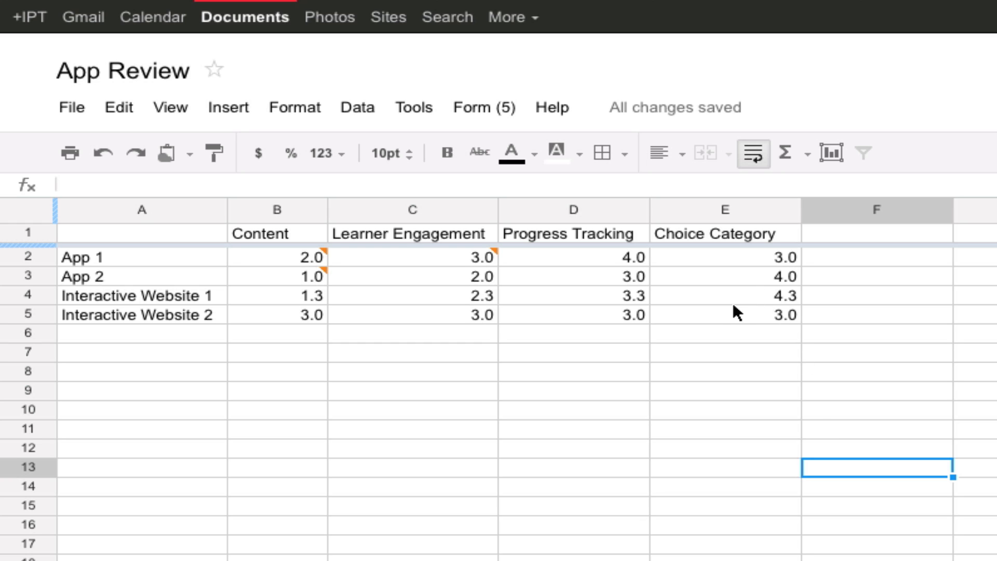
# - Select the App Review ratings table from A1 to E5
pyautogui.click(725, 314)
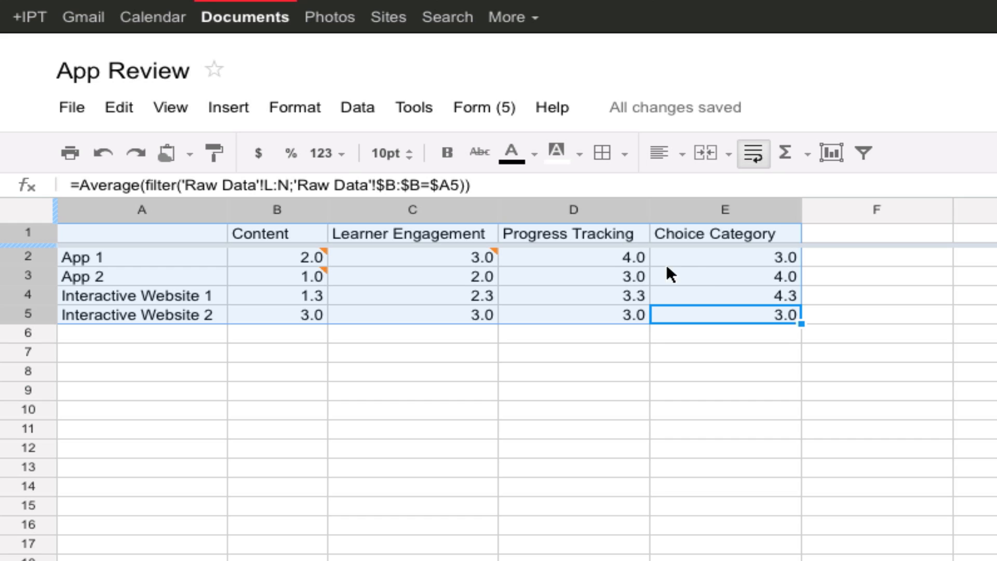
# - Insert a chart and preview the ratings as a recommended column chart
pyautogui.click(228, 107)
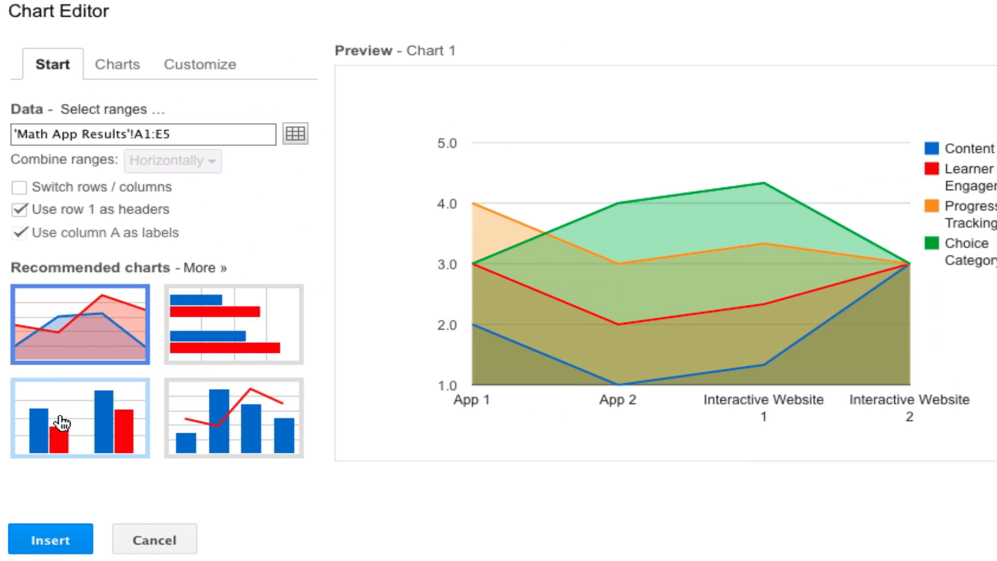
pyautogui.click(62, 425)
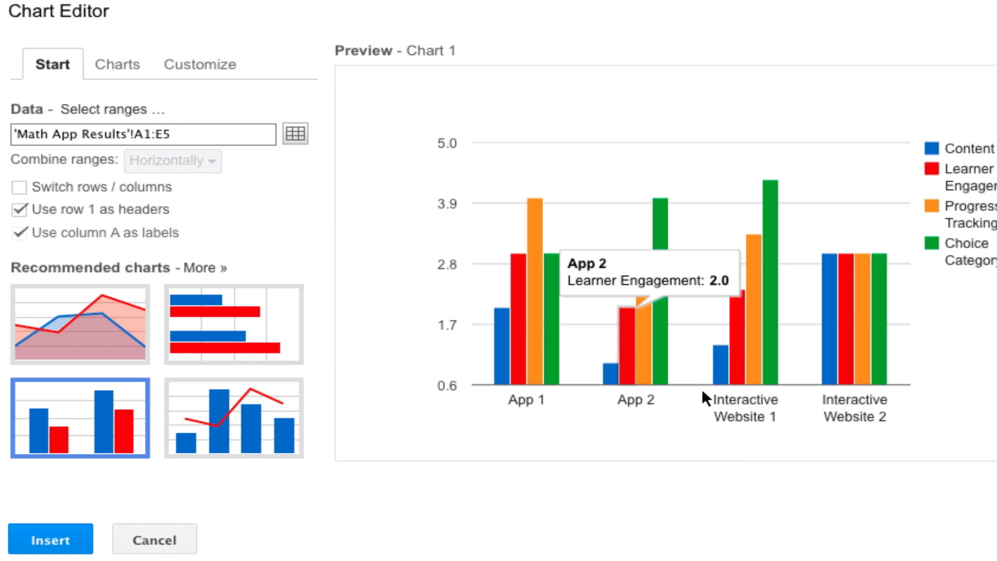
pyautogui.moveTo(115, 502)
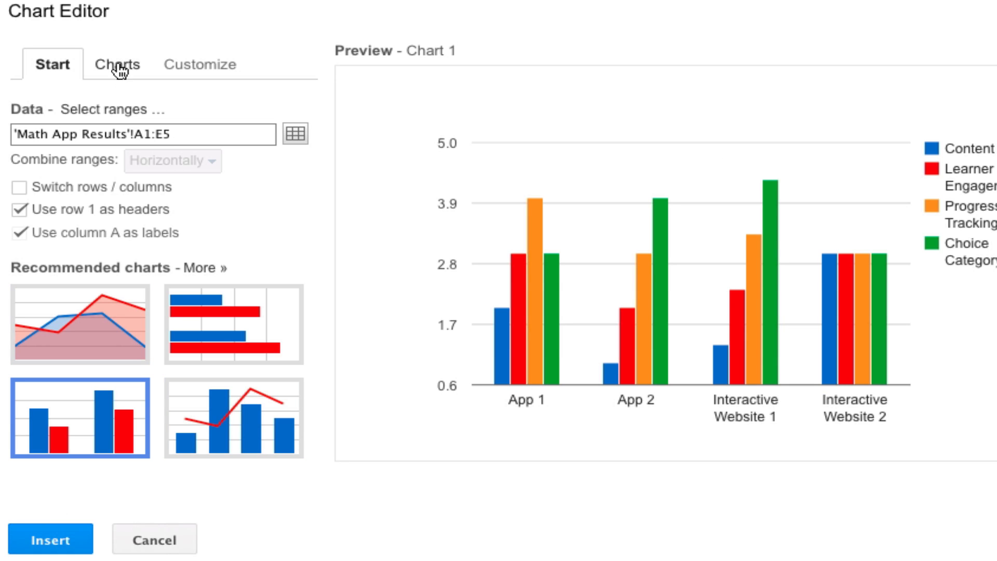
# - Browse the chart types, then cancel the chart editor without inserting a chart
pyautogui.click(112, 66)
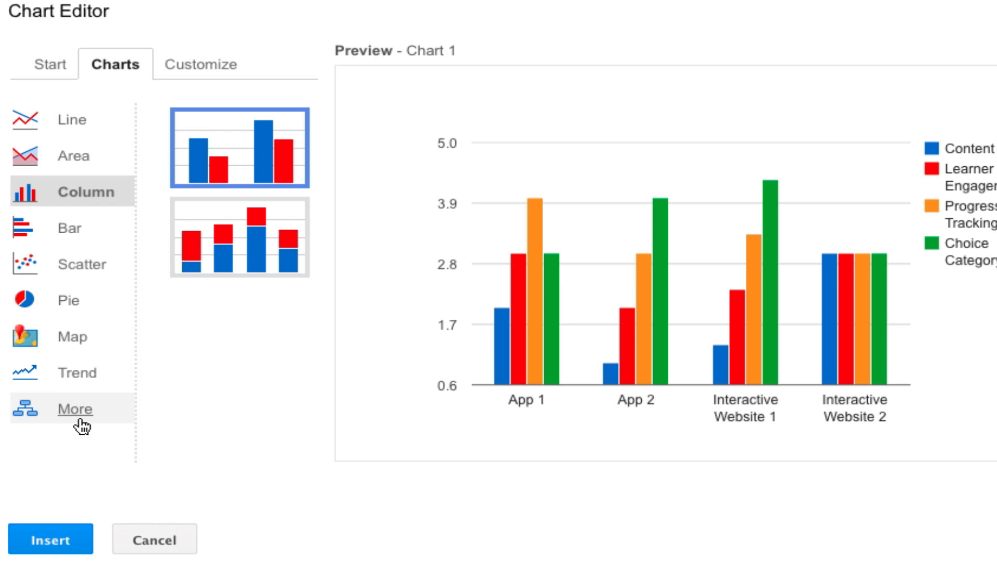
pyautogui.moveTo(178, 249)
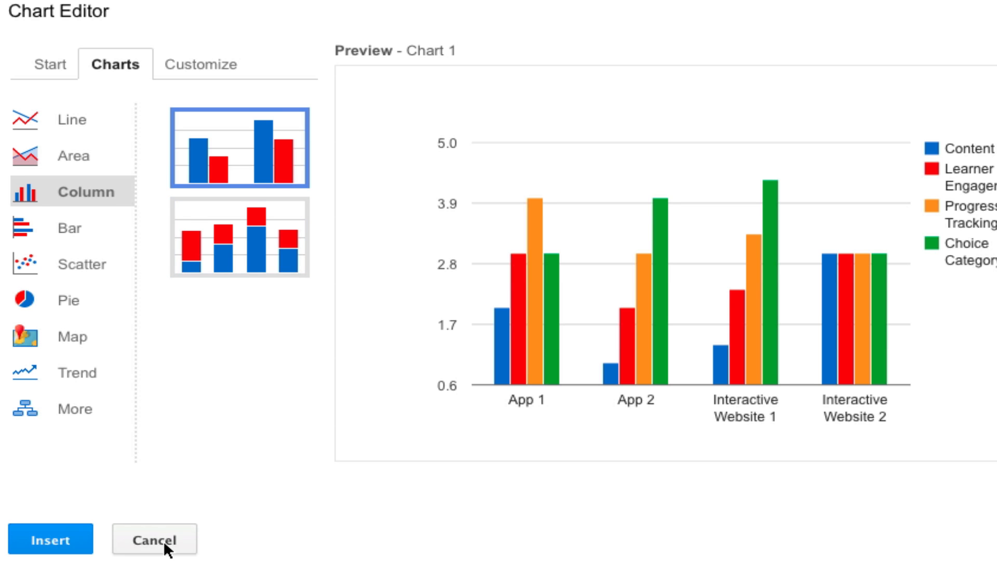
pyautogui.click(156, 539)
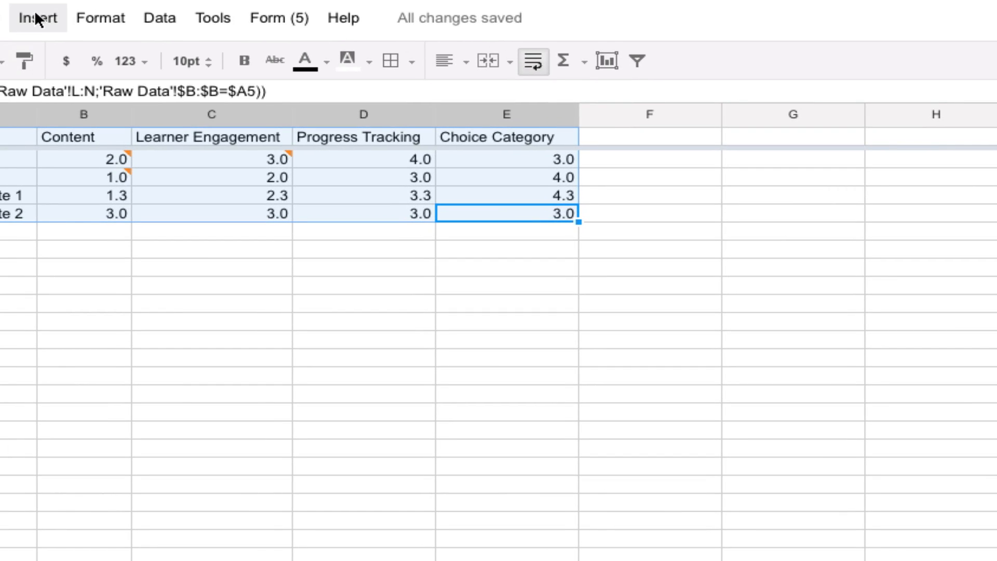
# - Open the gadget gallery from the Insert menu
pyautogui.click(31, 18)
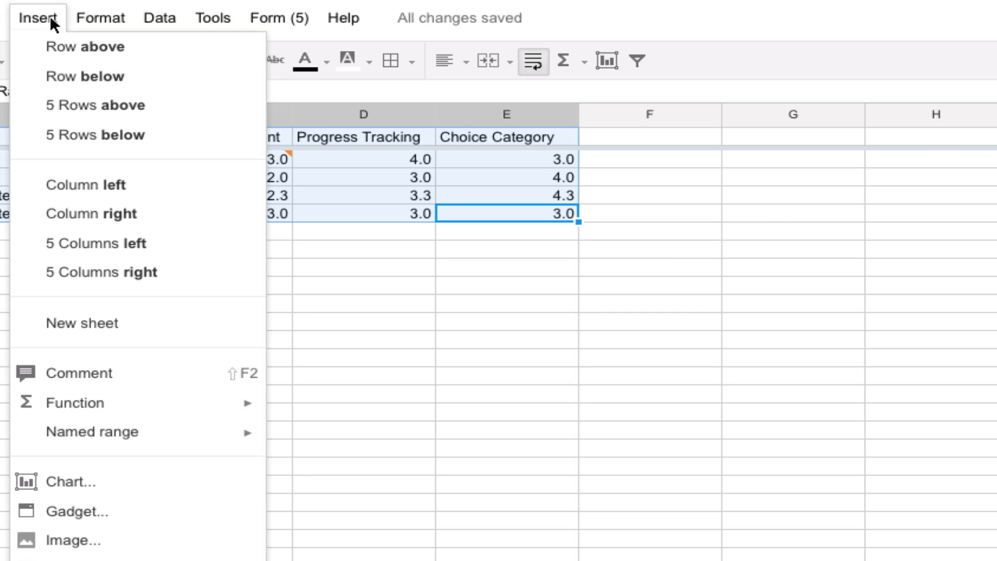
pyautogui.moveTo(44, 21)
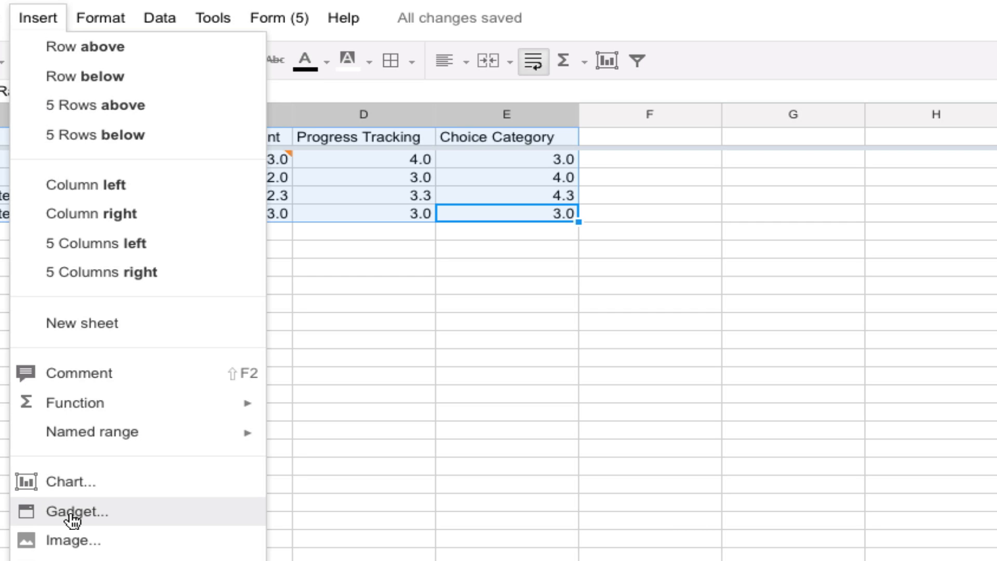
pyautogui.click(66, 511)
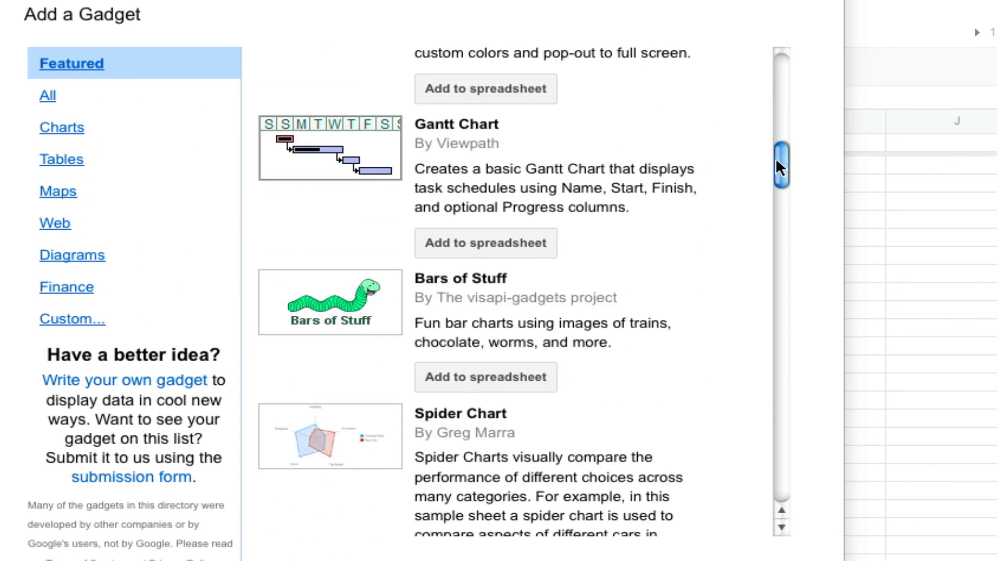
pyautogui.scroll(-3)
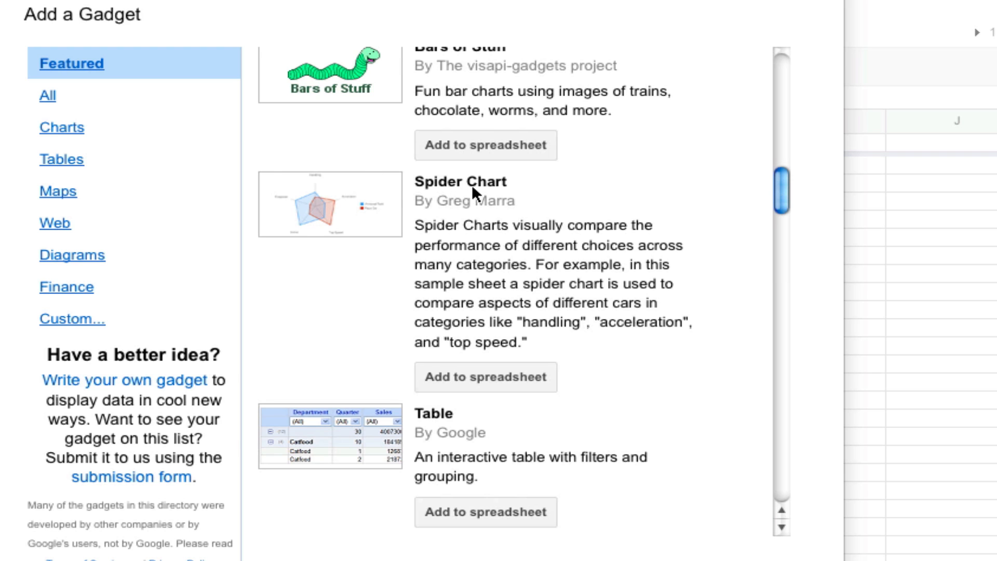
pyautogui.moveTo(467, 199)
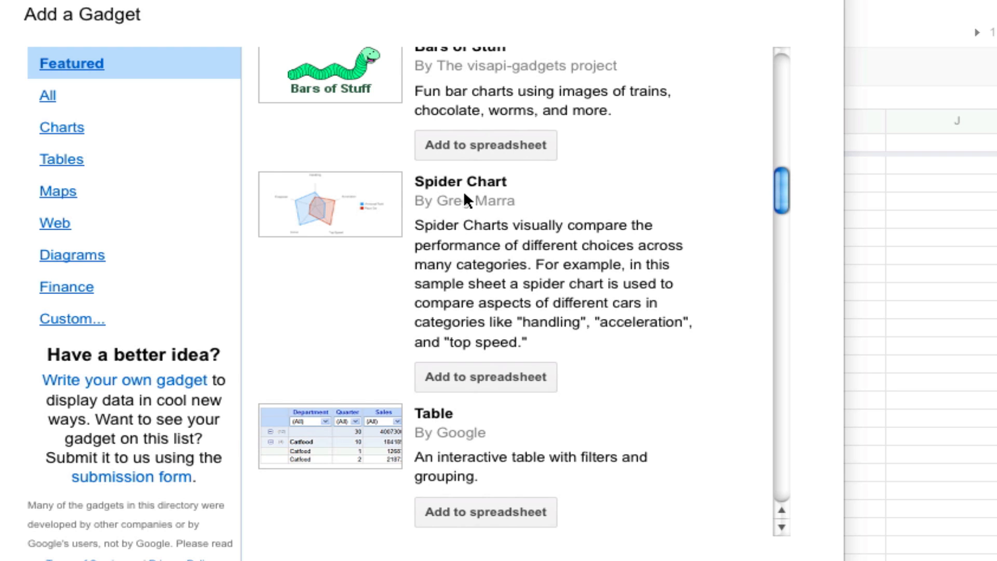
pyautogui.moveTo(313, 256)
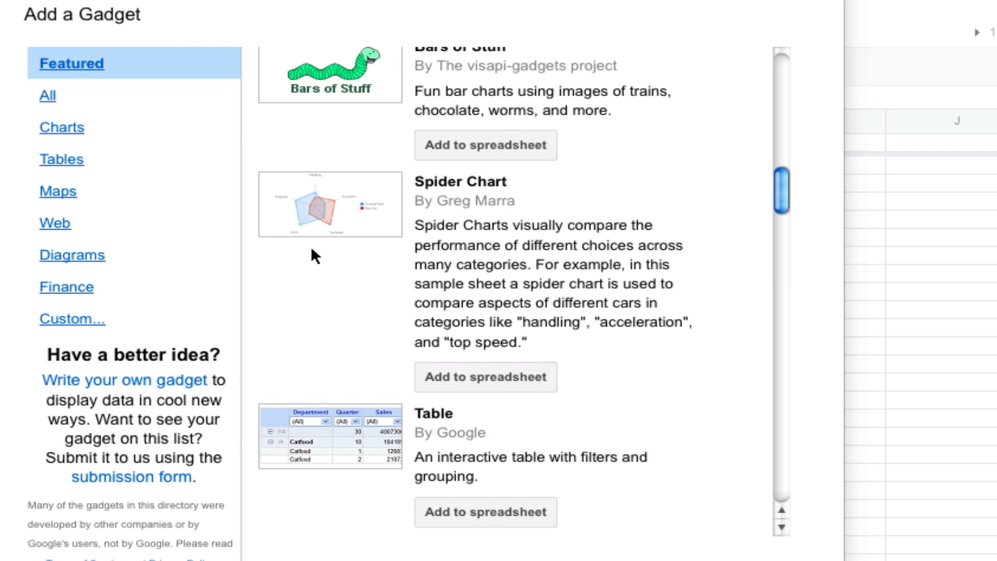
pyautogui.moveTo(72, 327)
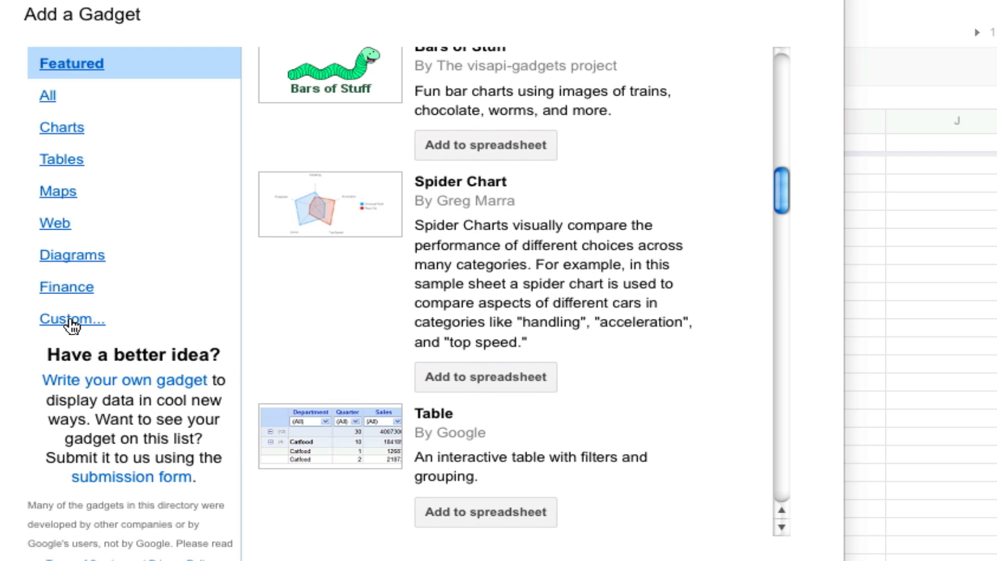
# - Add a custom gadget from the radar-chart.xml URL
pyautogui.click(72, 319)
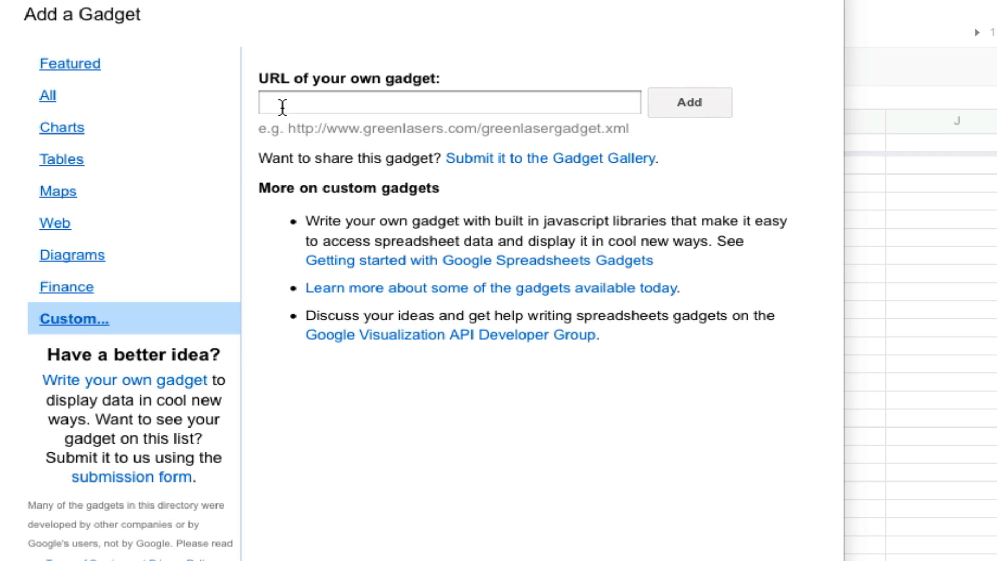
pyautogui.click(285, 105)
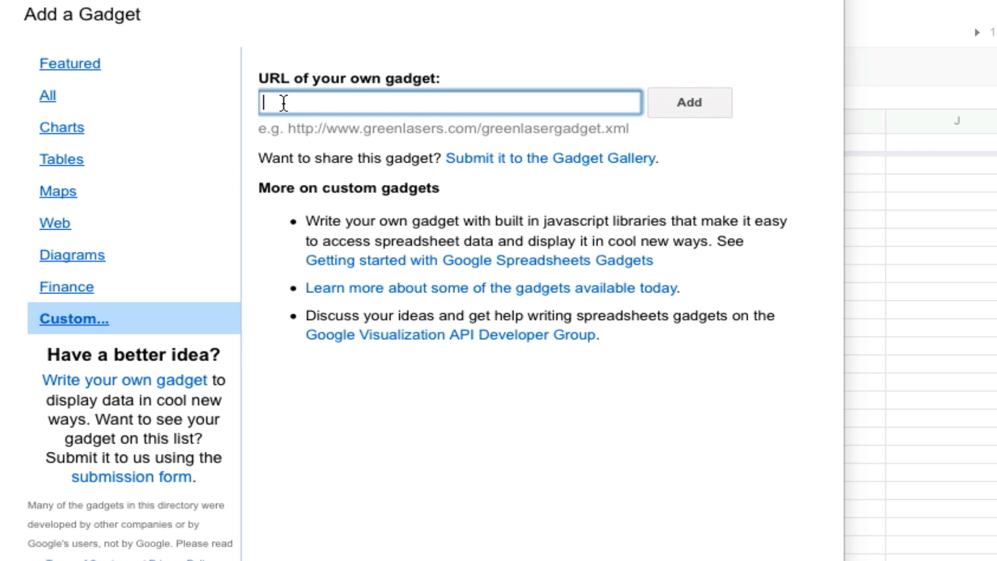
pyautogui.write('s/file/115560173853763482292/radar-chart.xml?nocache')
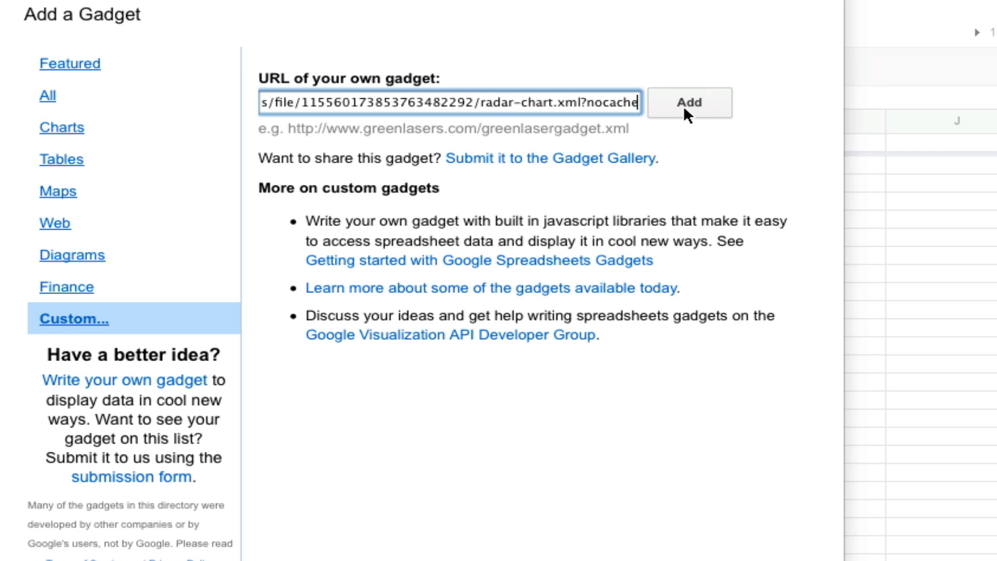
pyautogui.click(690, 102)
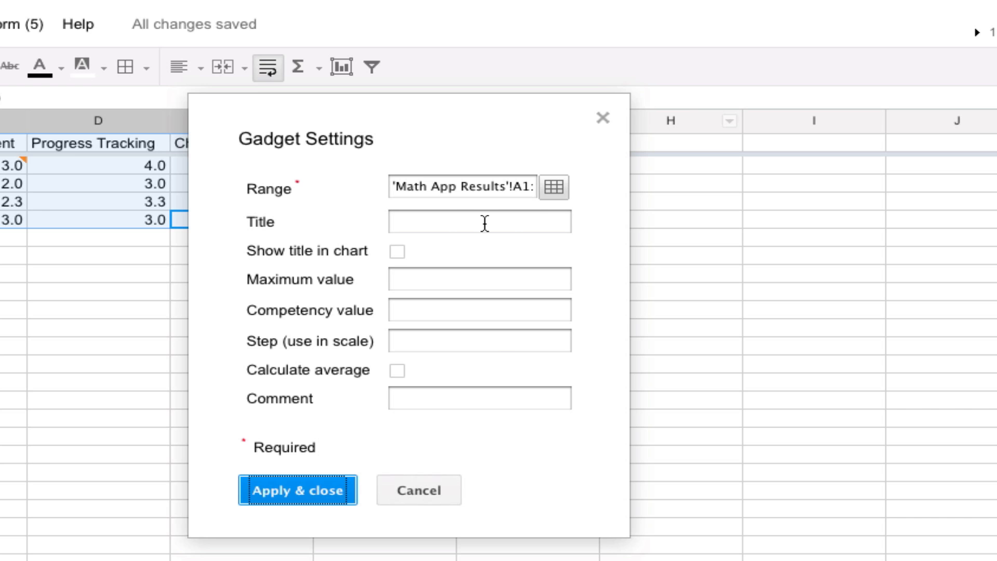
# - Title the gadget 'App Review', show the title, calculate an average, and apply
pyautogui.click(479, 221)
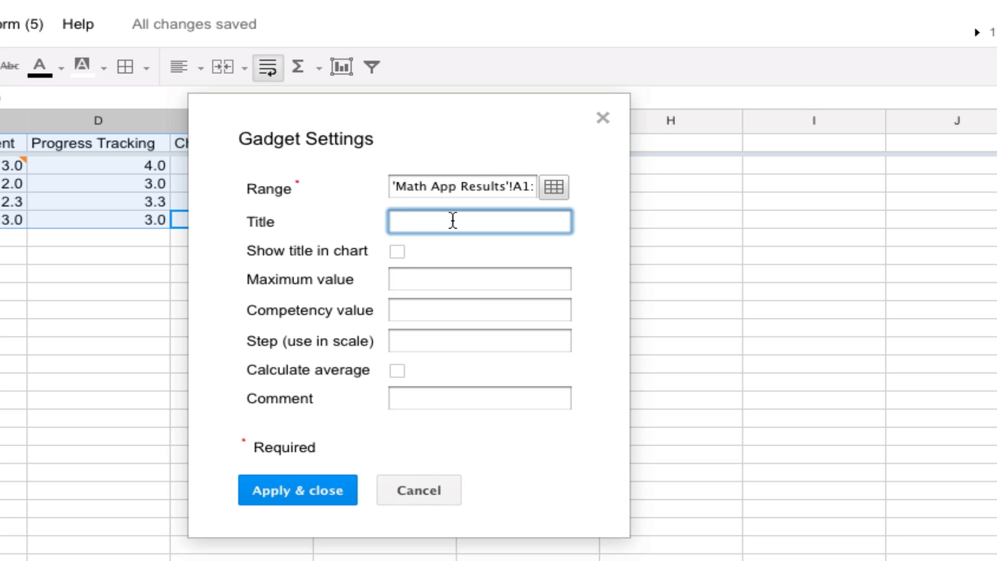
pyautogui.write('App Re')
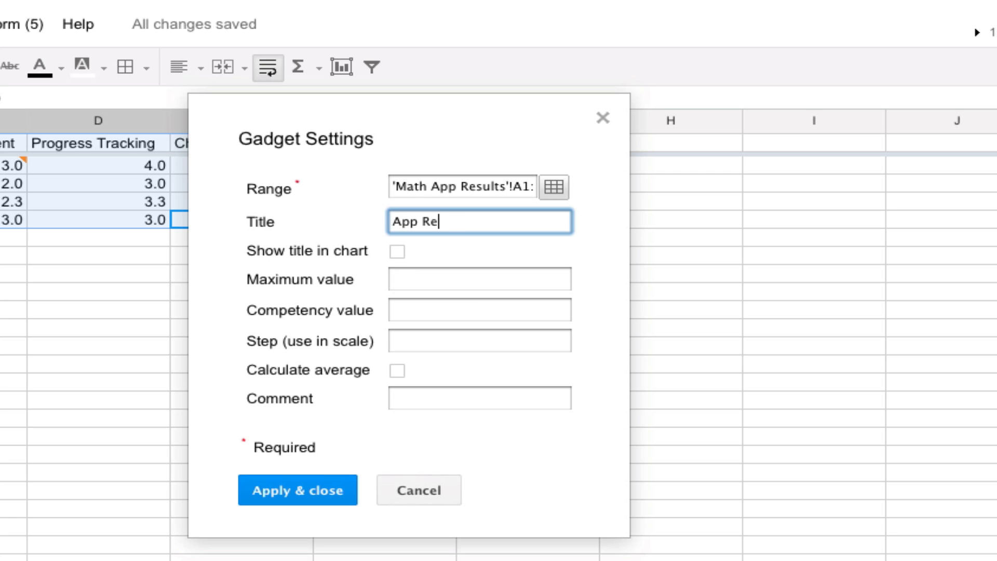
pyautogui.write('view')
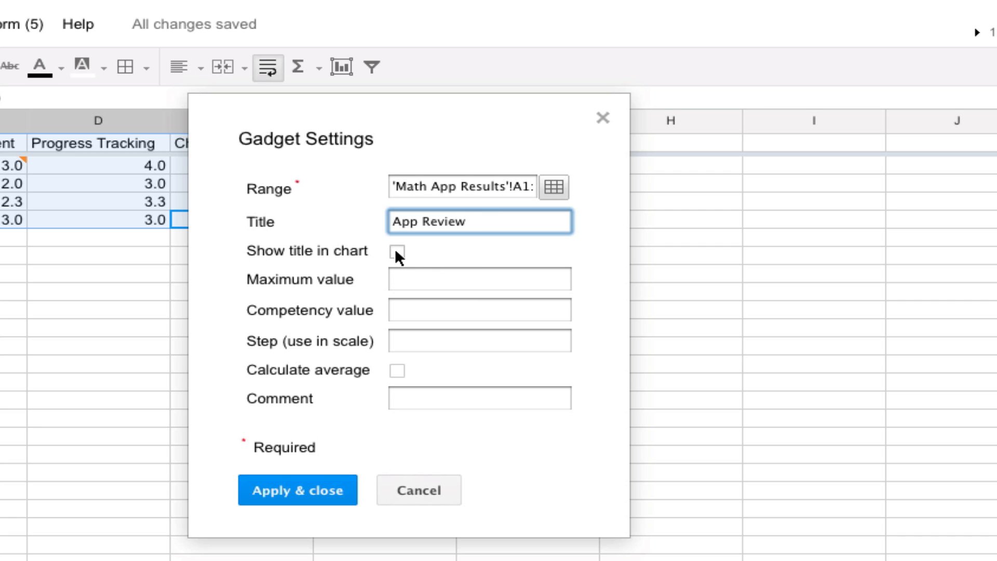
pyautogui.click(397, 251)
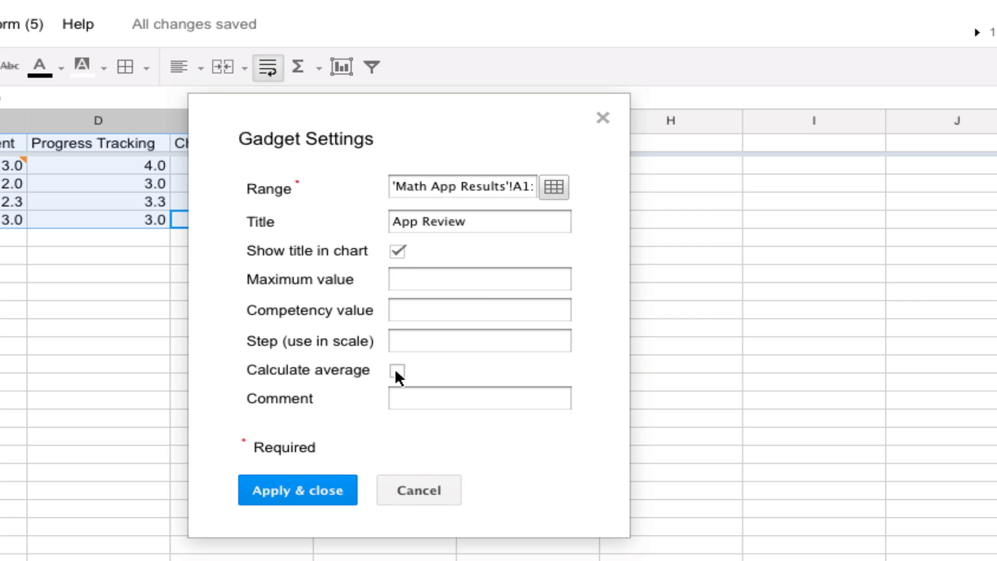
pyautogui.click(398, 371)
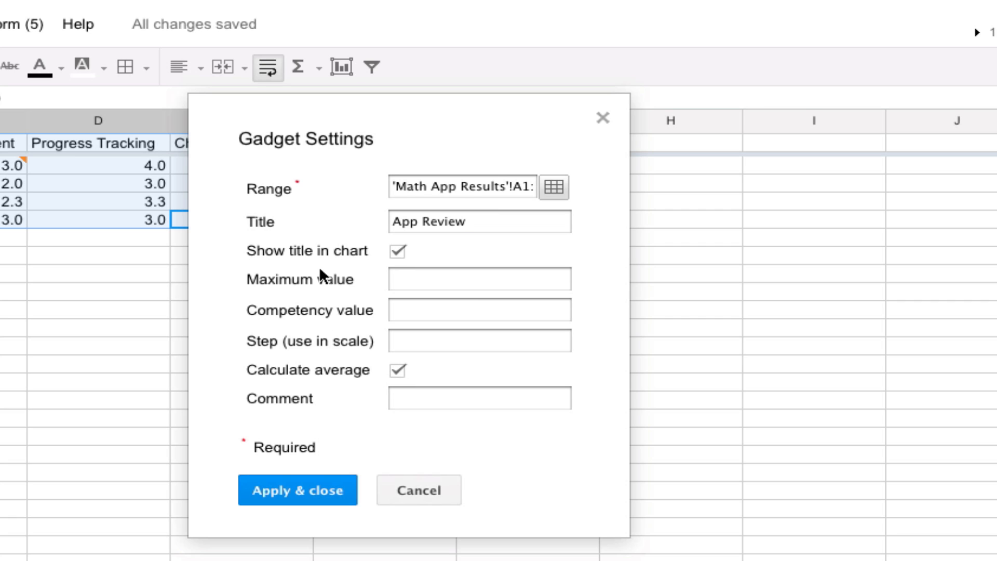
pyautogui.moveTo(305, 502)
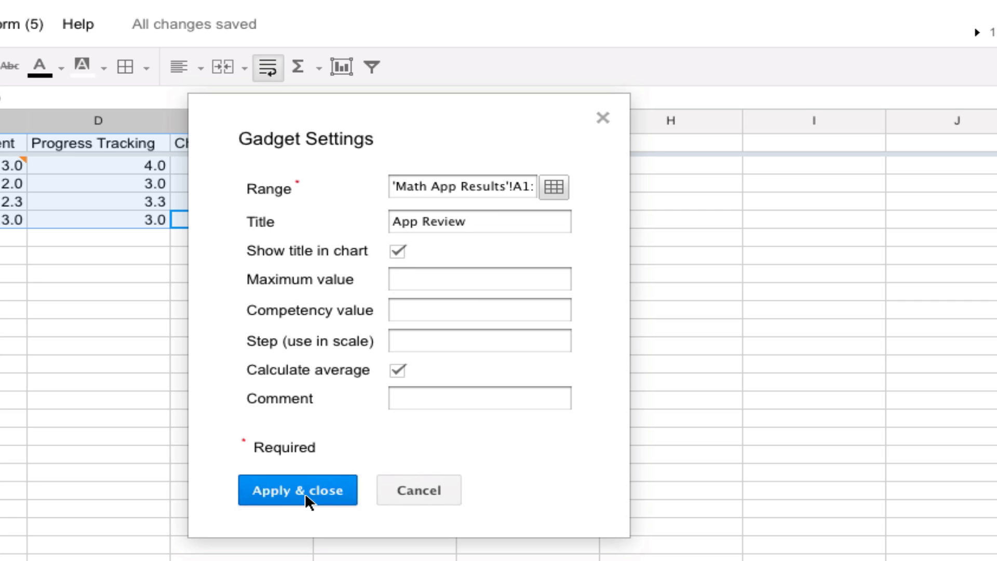
pyautogui.click(297, 489)
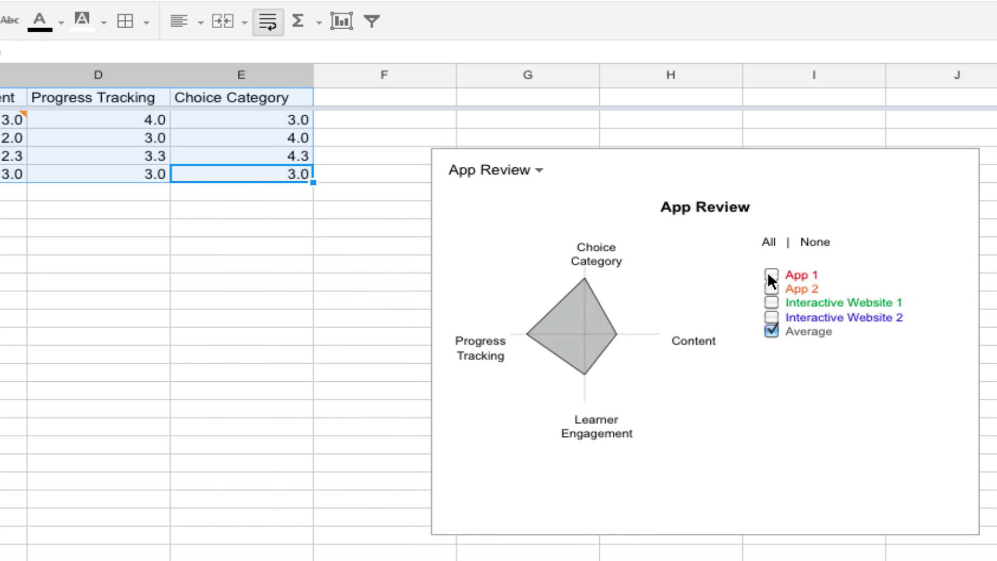
# - Show App 1, App 2, Interactive Websites 1 and 2 in the legend, hiding Average
pyautogui.click(769, 275)
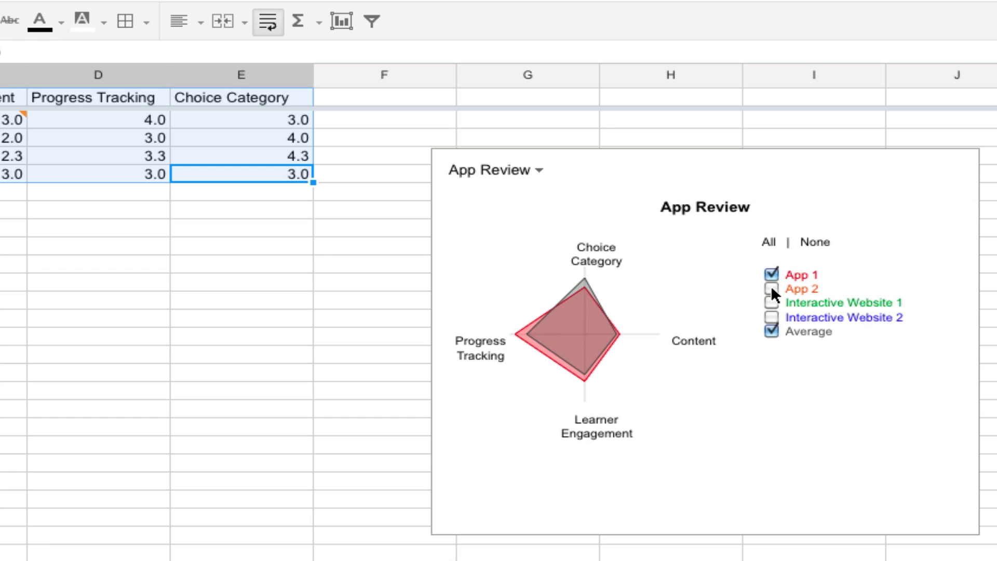
pyautogui.click(769, 289)
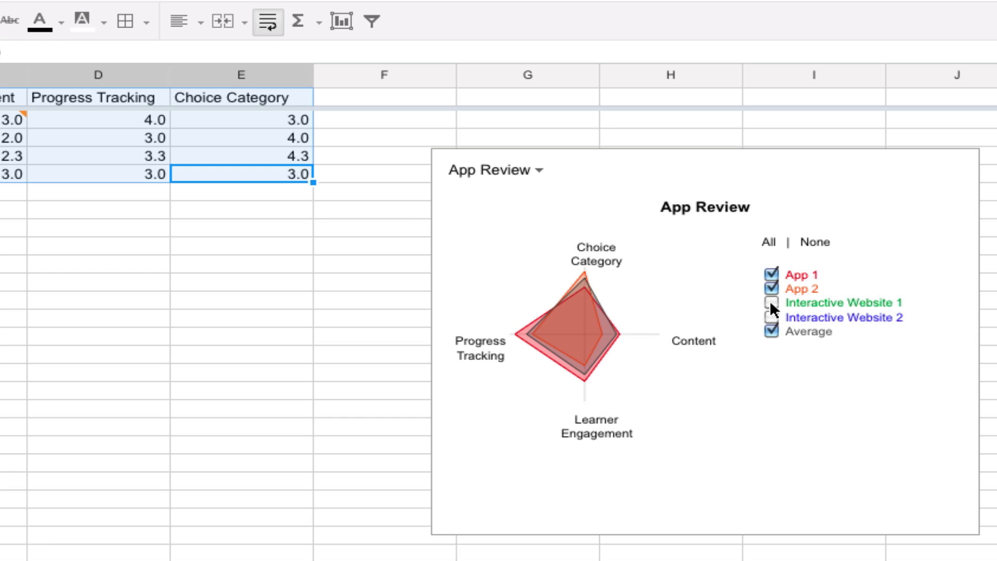
pyautogui.click(769, 302)
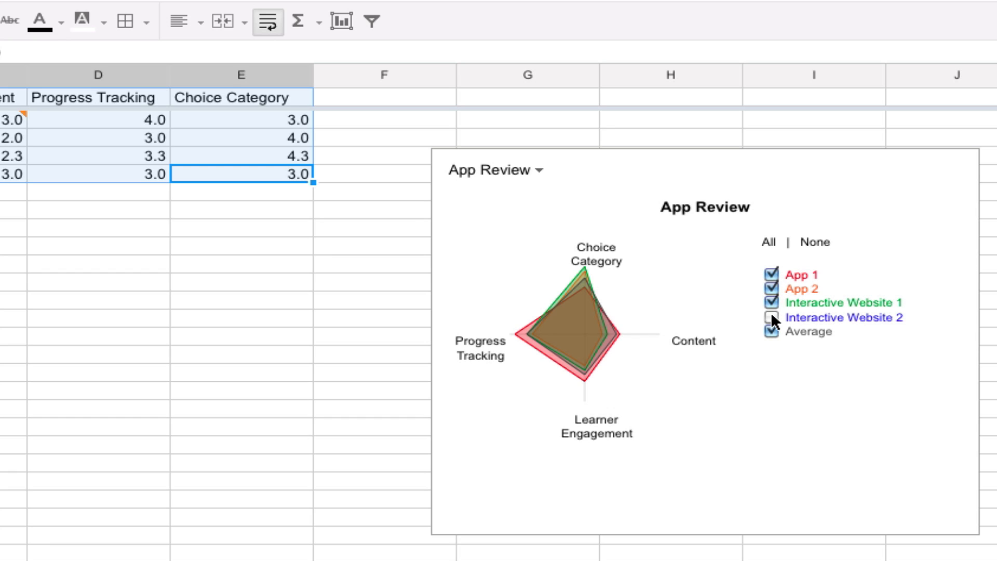
pyautogui.click(769, 317)
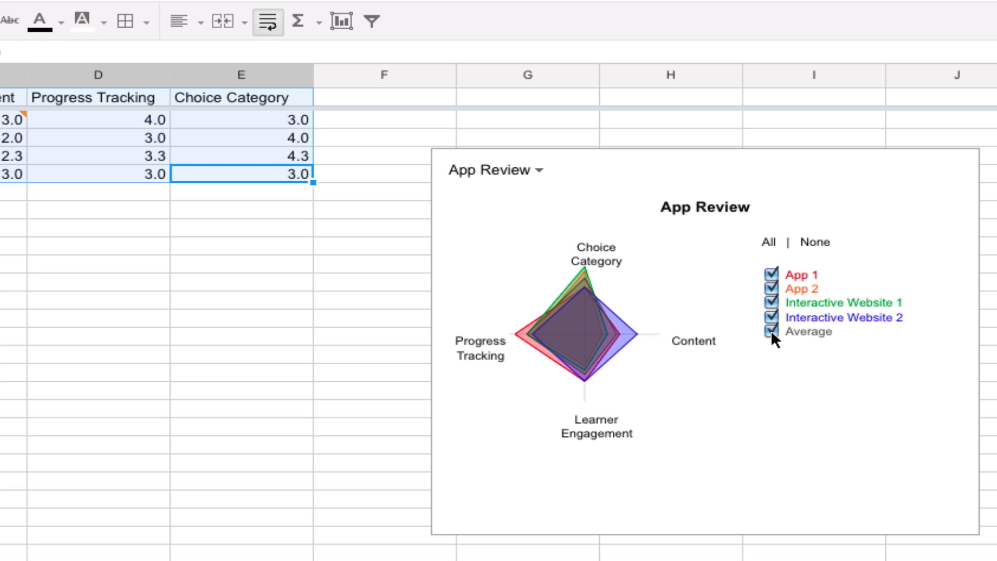
pyautogui.click(769, 332)
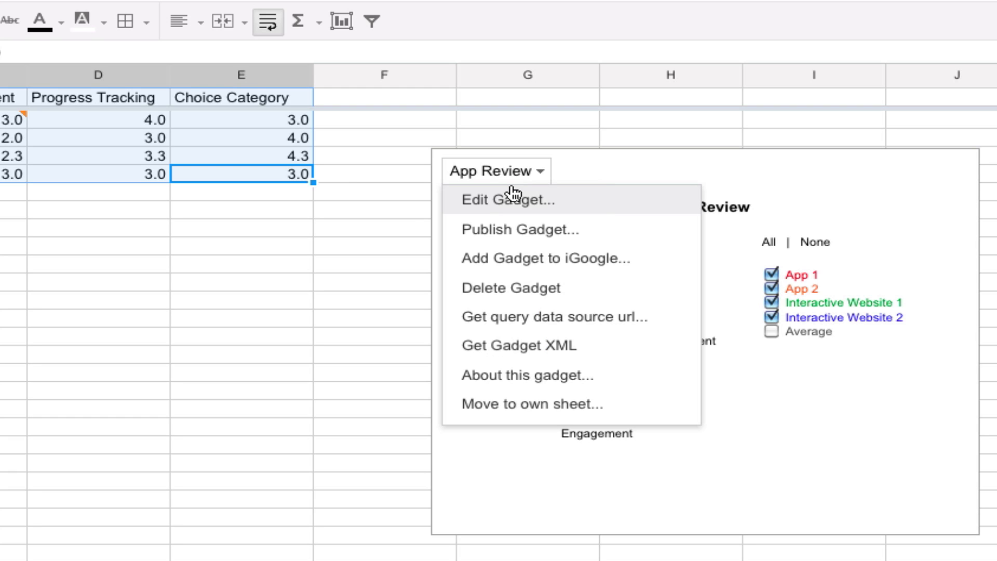
pyautogui.moveTo(537, 416)
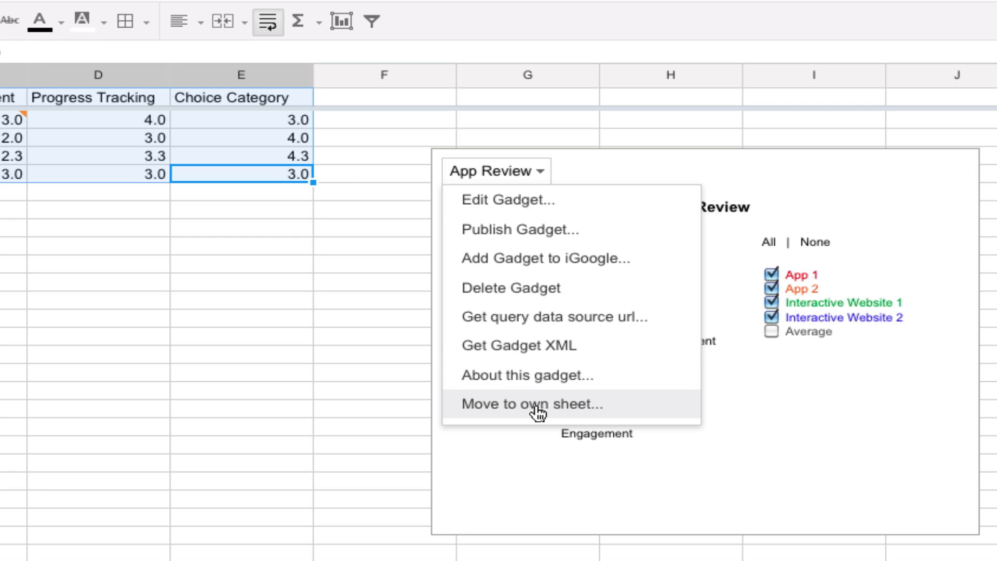
# - Move the App Review radar chart to its own sheet, Gadget3
pyautogui.click(530, 405)
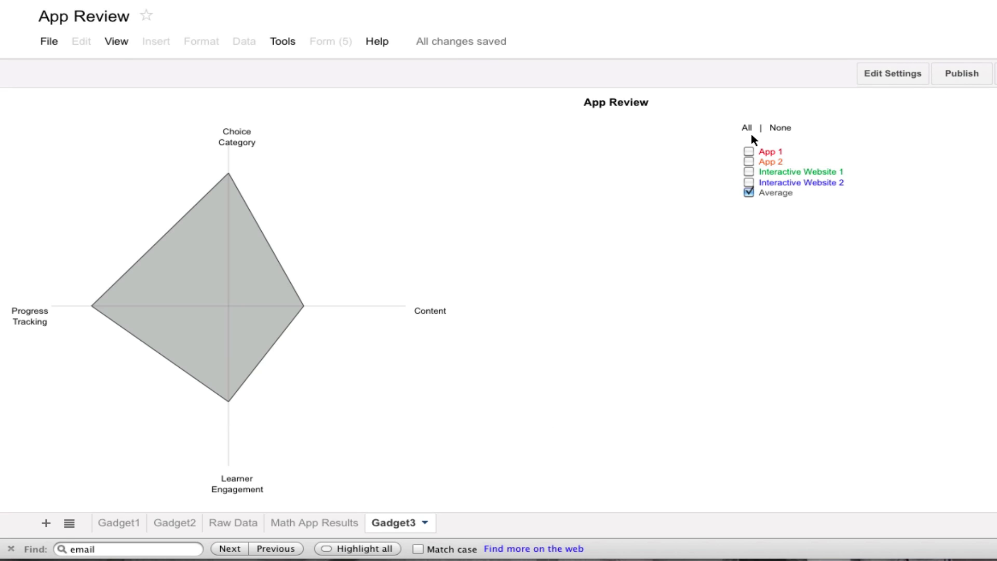
# - Select All in the legend and re-tick App 1 to show every series
pyautogui.click(748, 182)
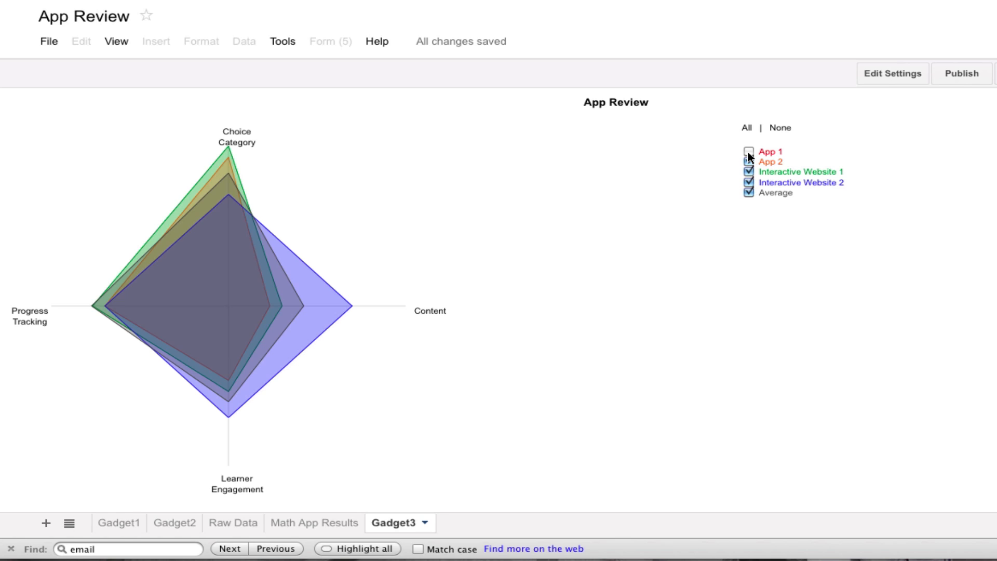
pyautogui.click(748, 151)
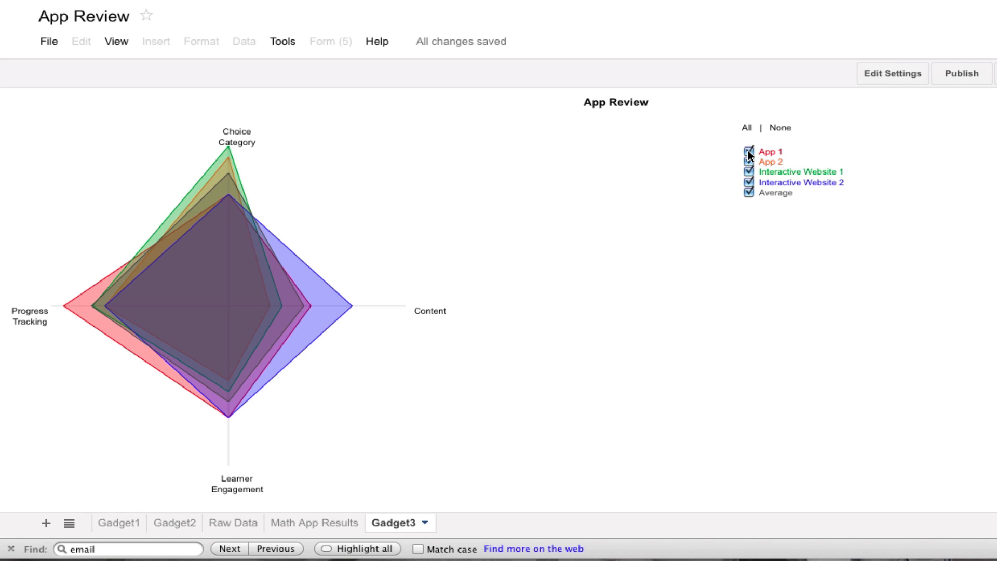